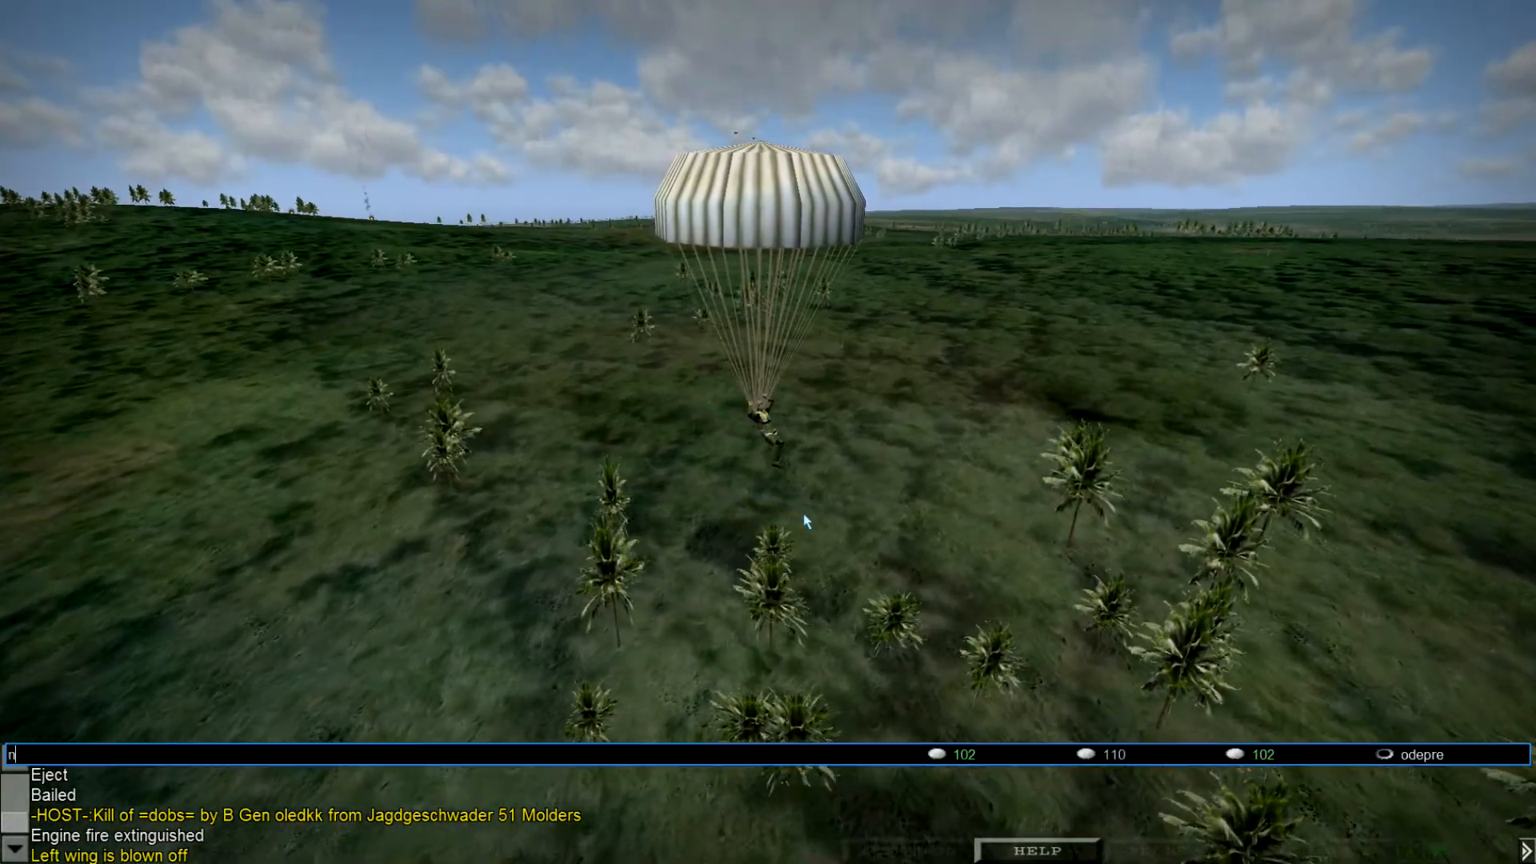
Start typing the .radio command while parachuting back to the arena map at SAF65
type(".raido")
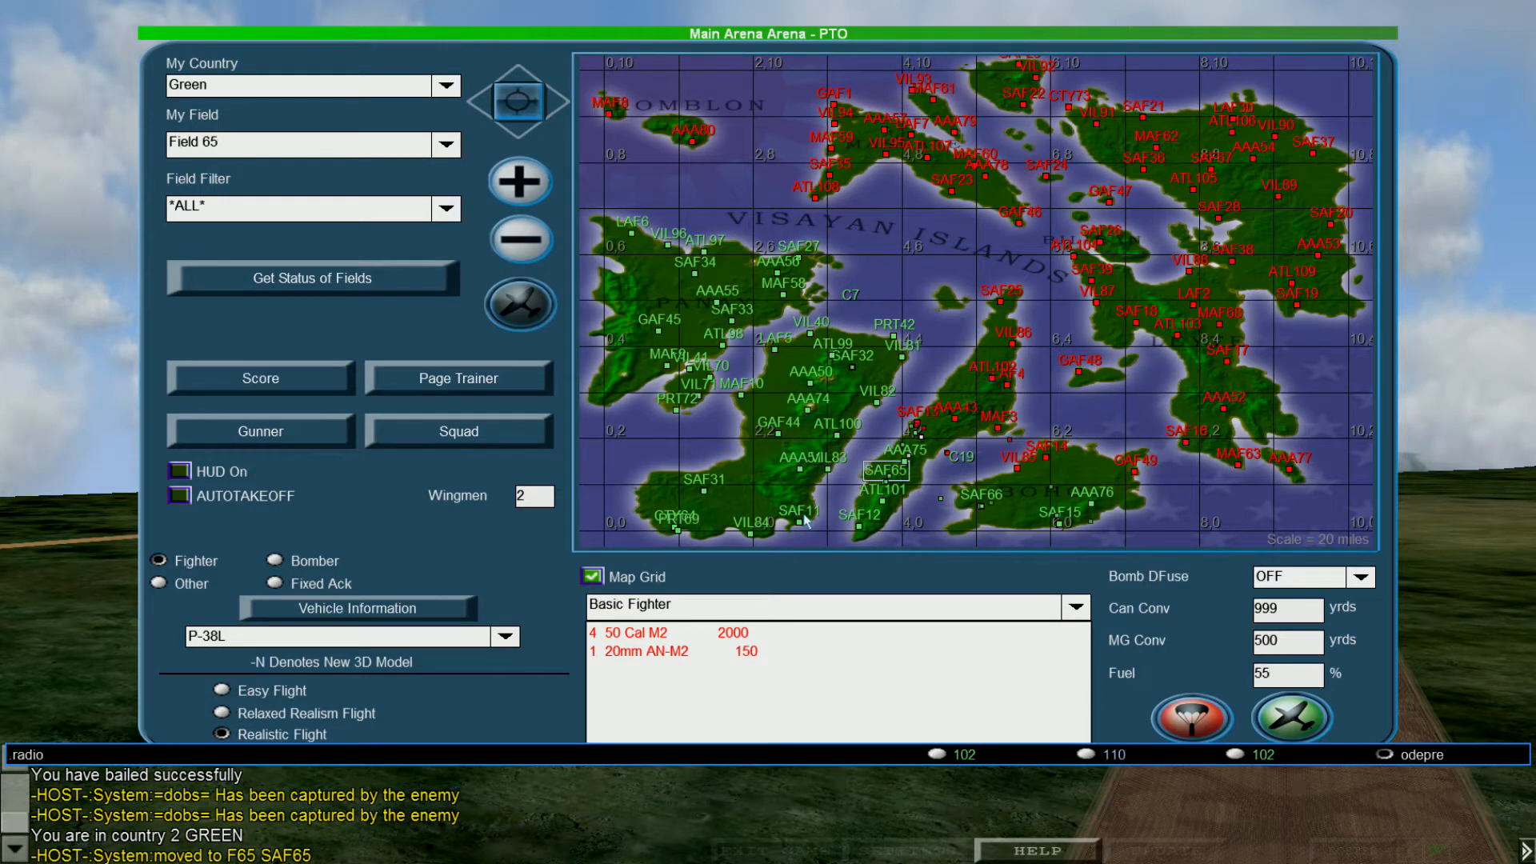
Set radio 4 to frequency 101 and zoom the map onto red fields near Cebu
type("4")
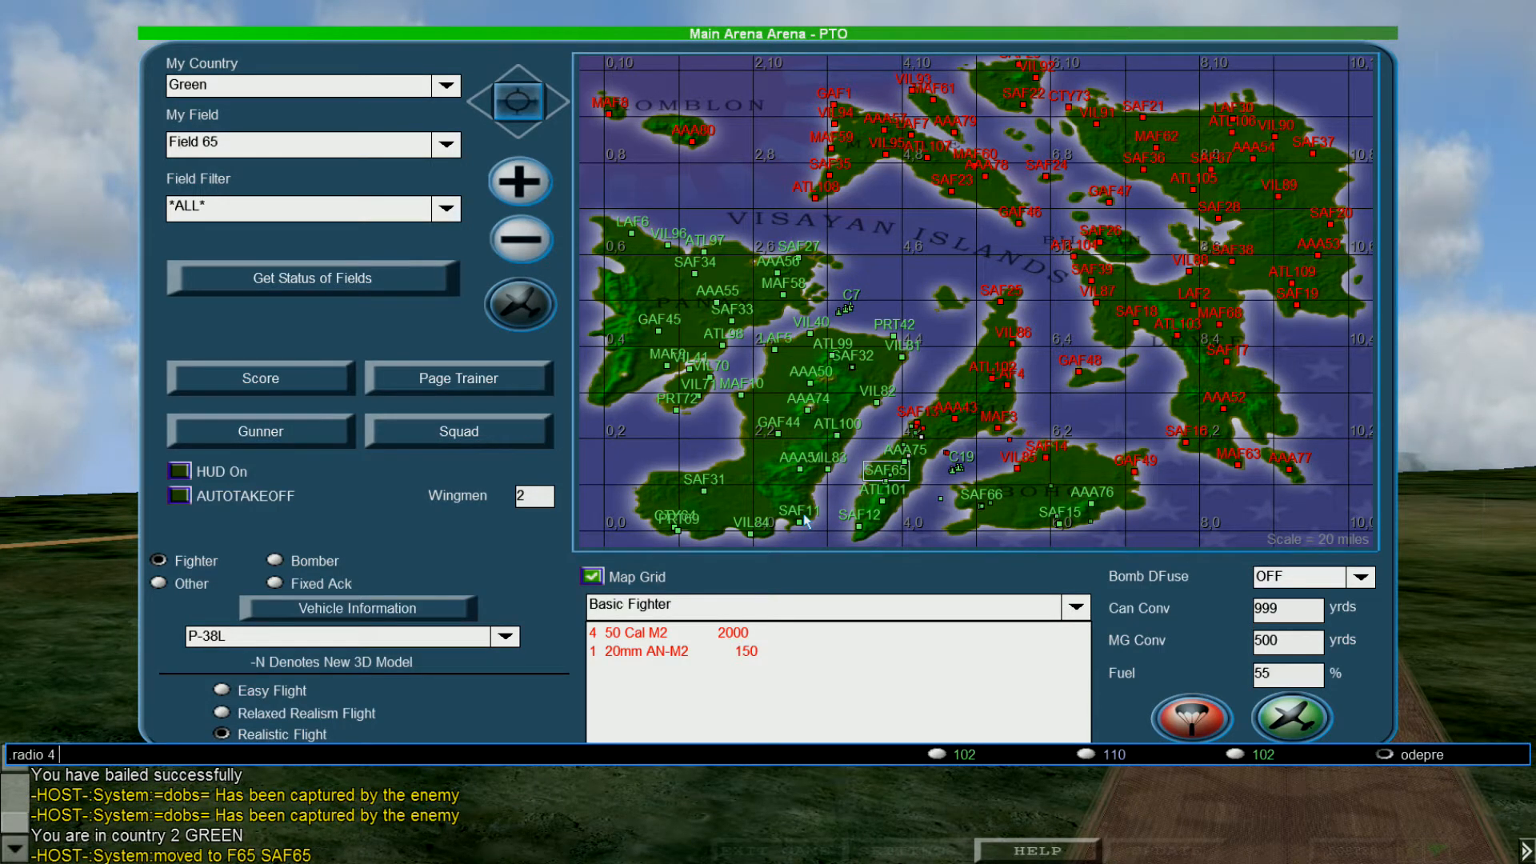
type("101")
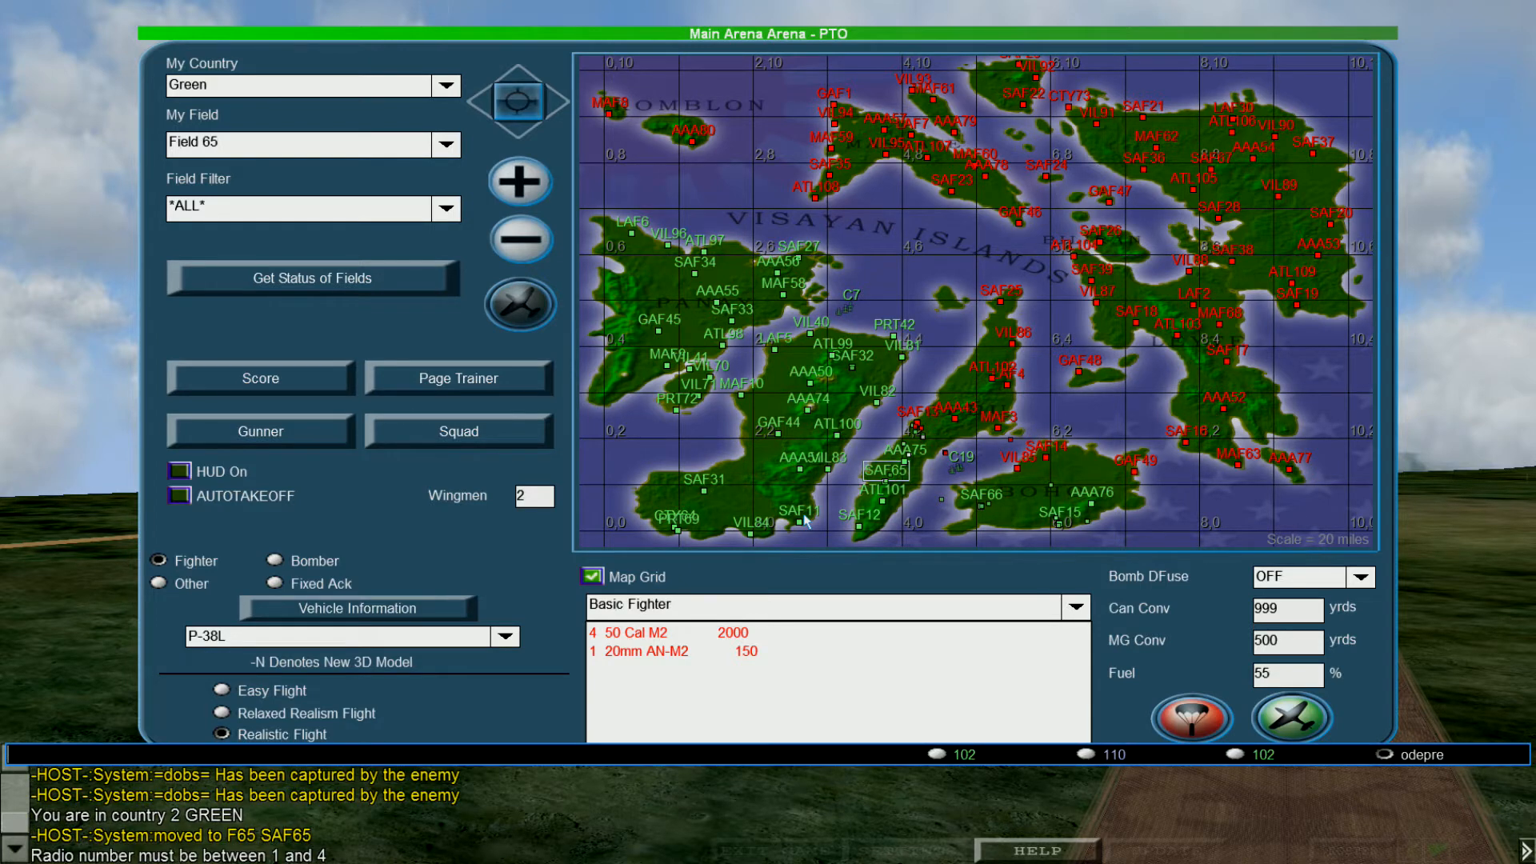
type(".rad;")
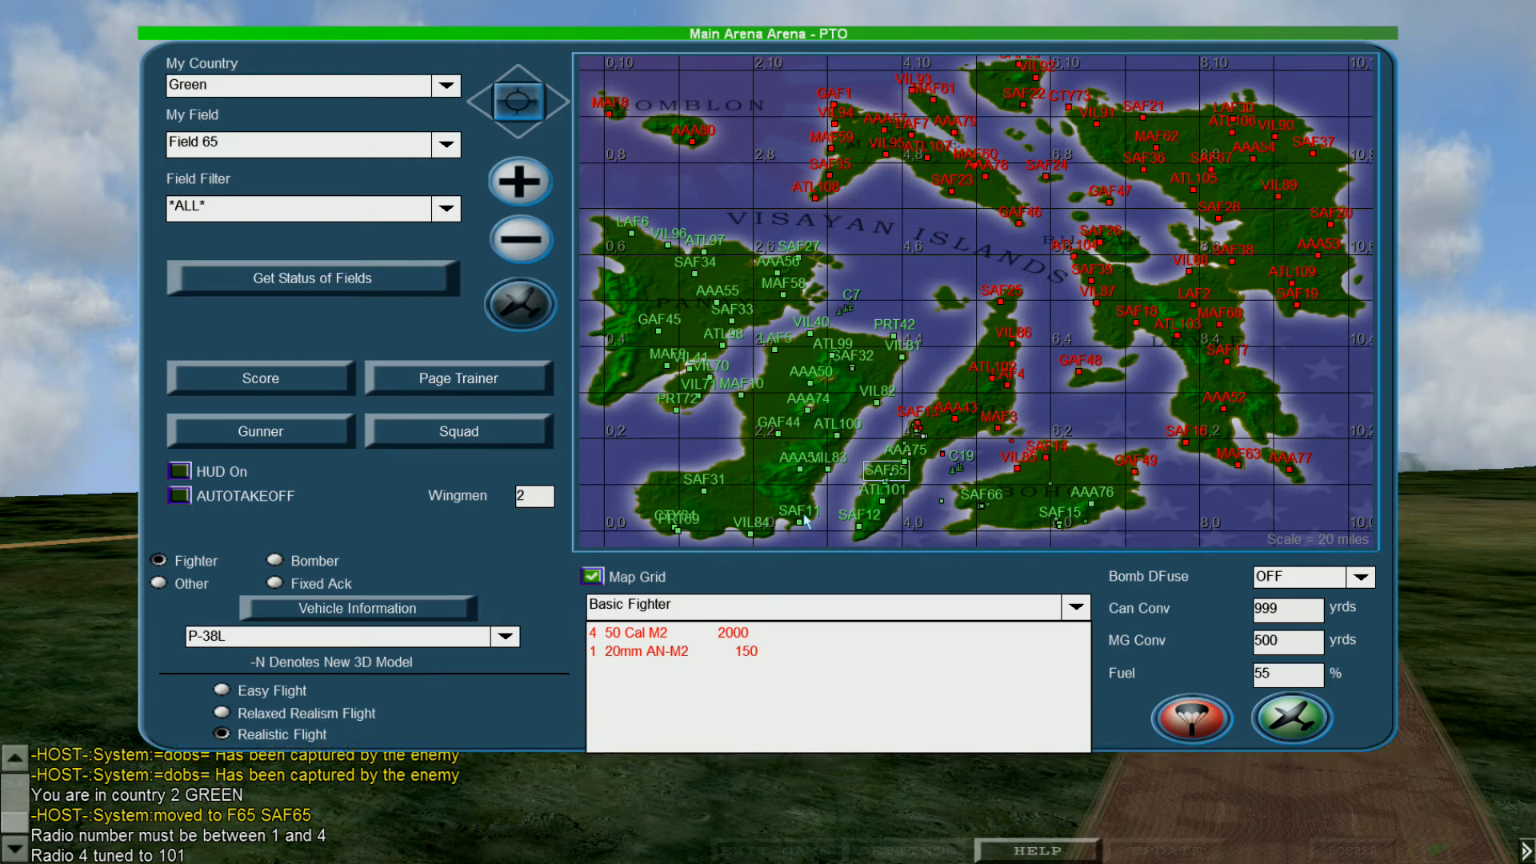
mouse_move(1028, 356)
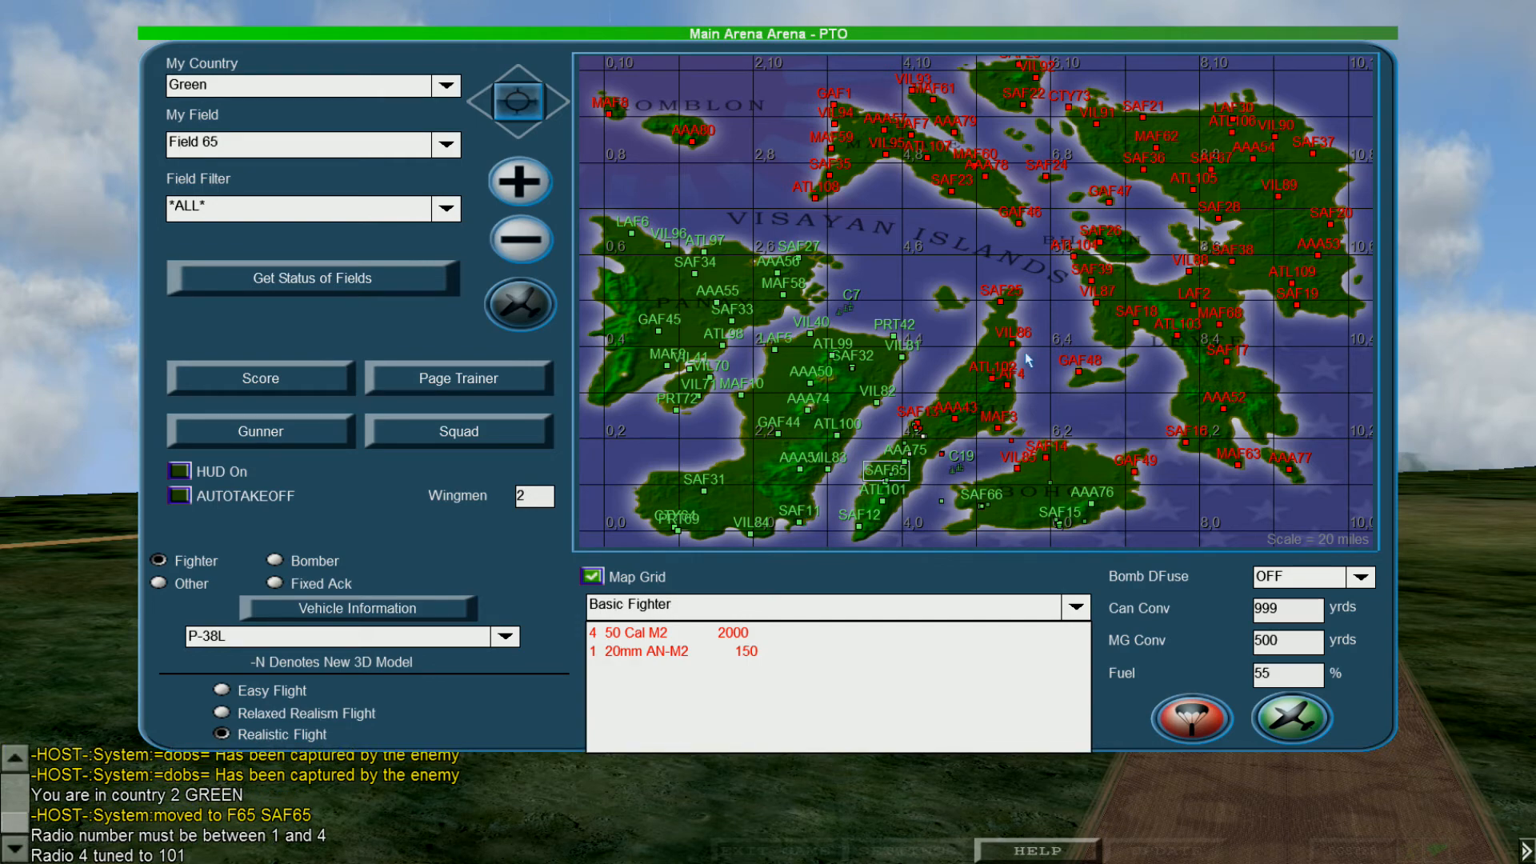
left_click(519, 180)
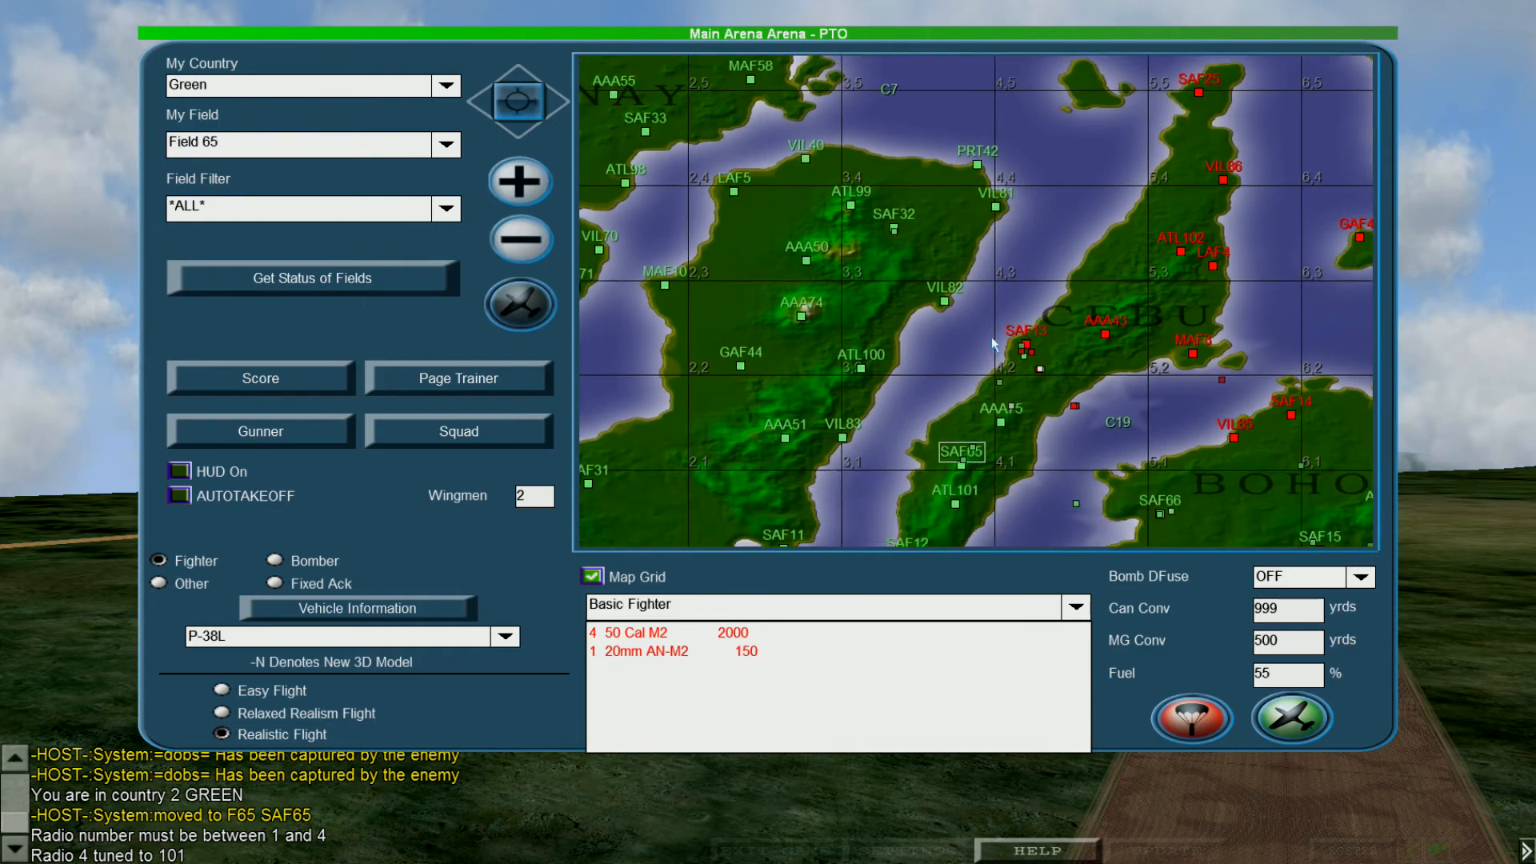